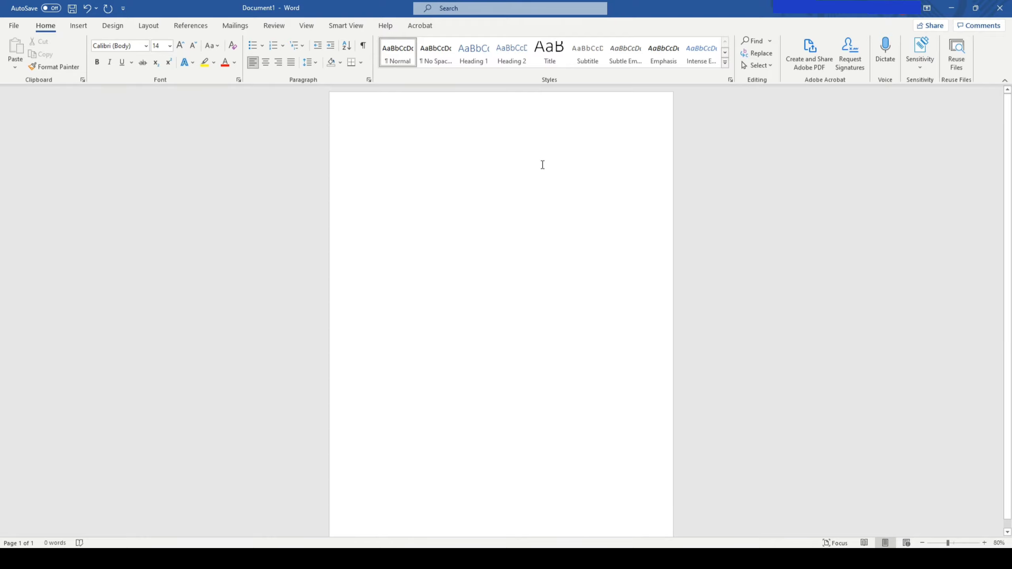
Step: Set the top, bottom, left and right page margins to 0 via Custom Margins
click(410, 177)
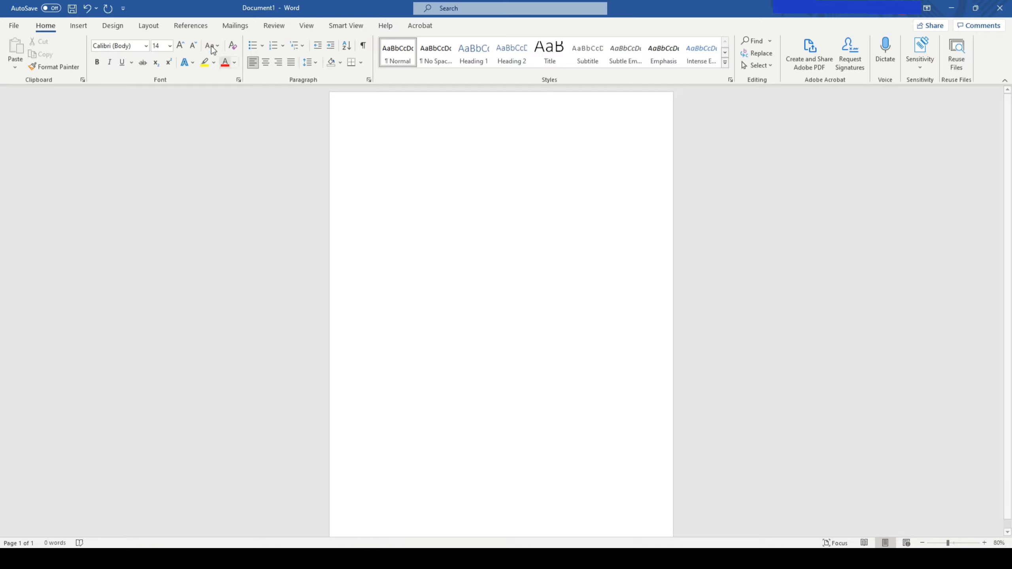
click(147, 26)
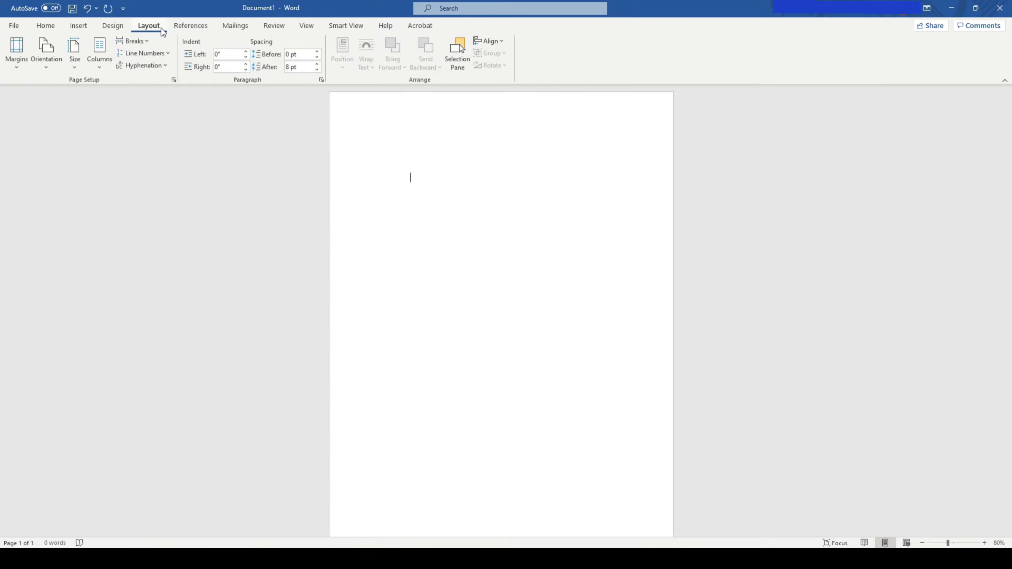
click(17, 51)
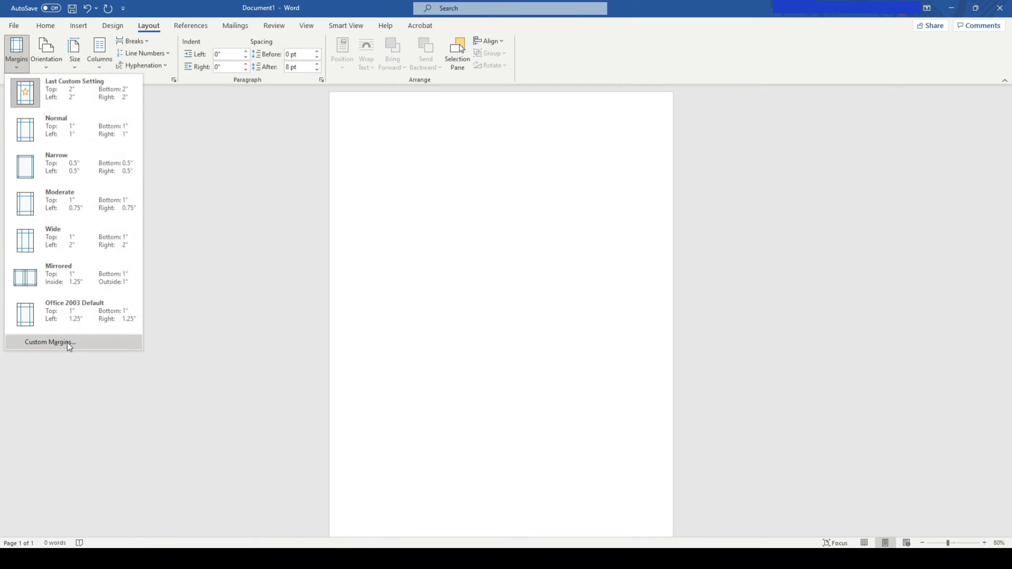
click(50, 342)
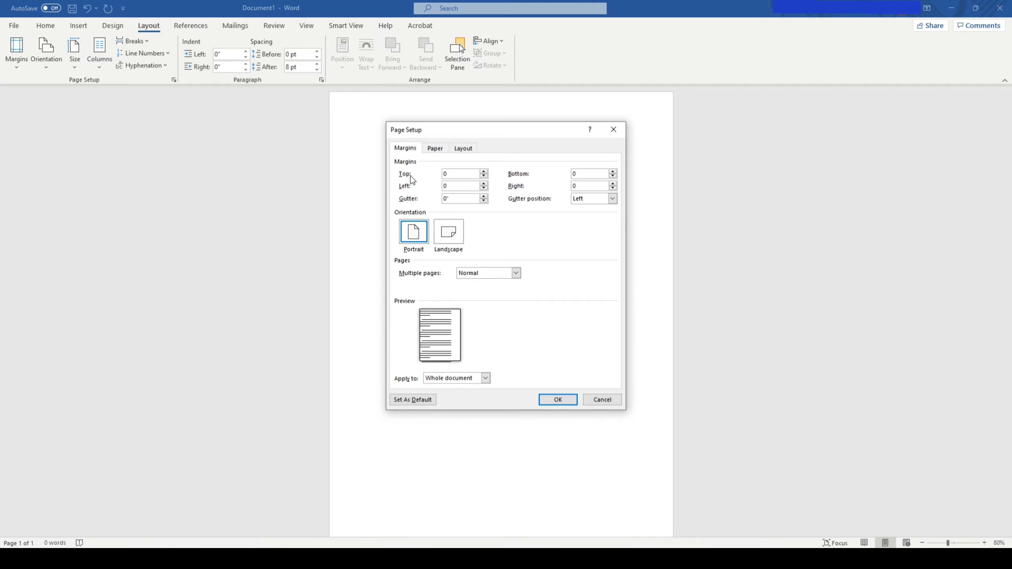
click(557, 399)
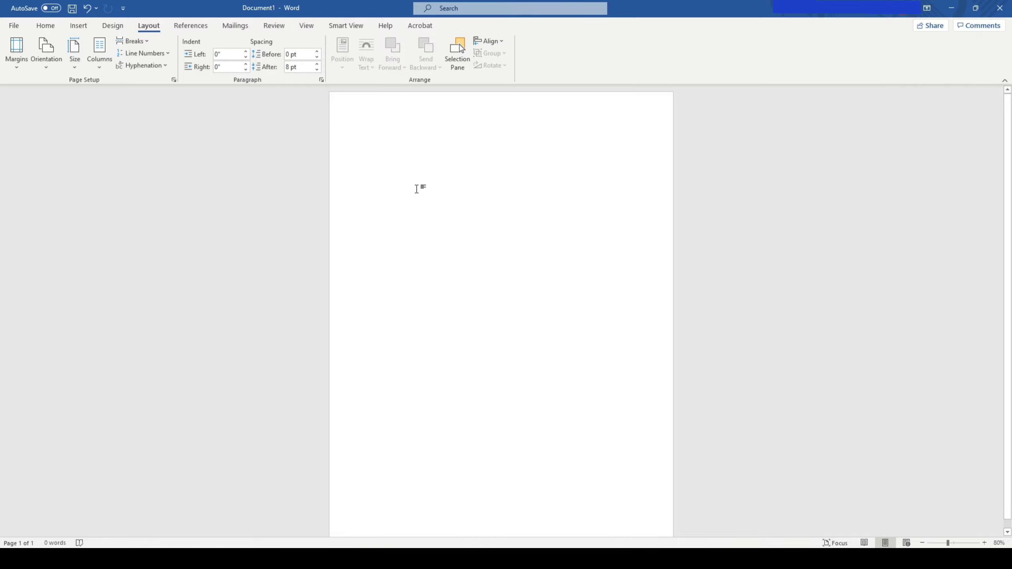
Step: Insert a one-column, eight-row table onto the blank page
click(78, 25)
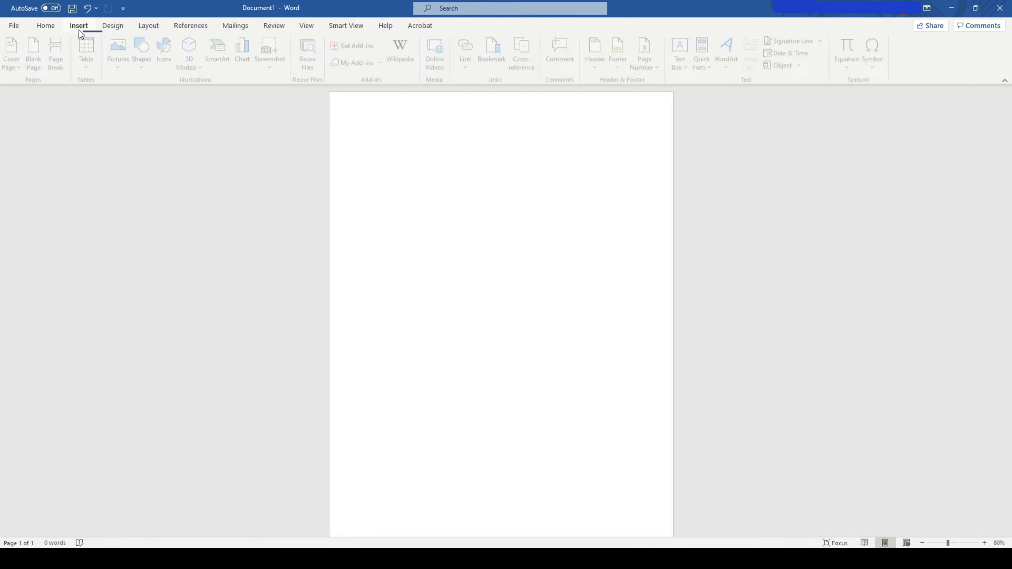
click(88, 51)
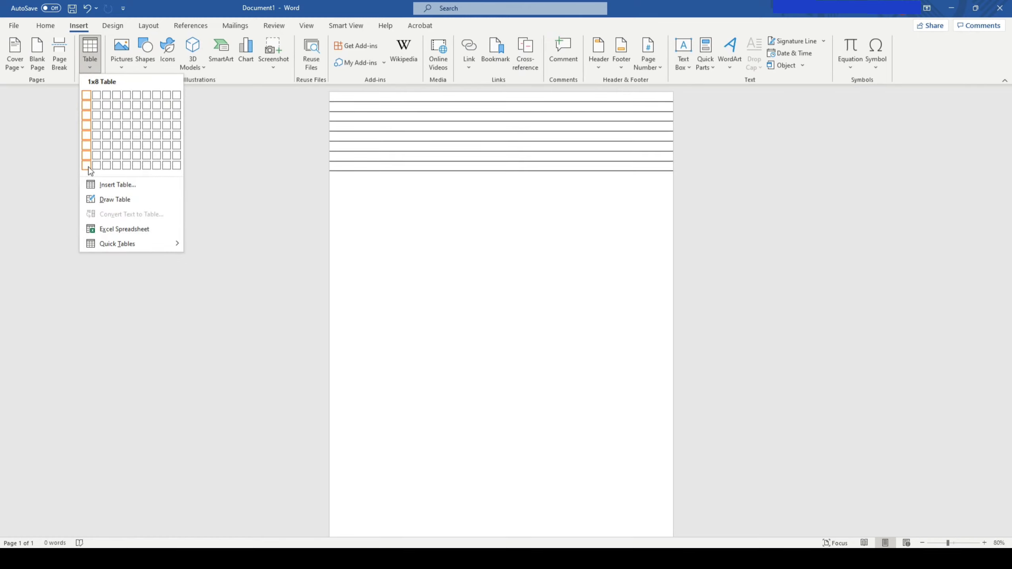
click(85, 164)
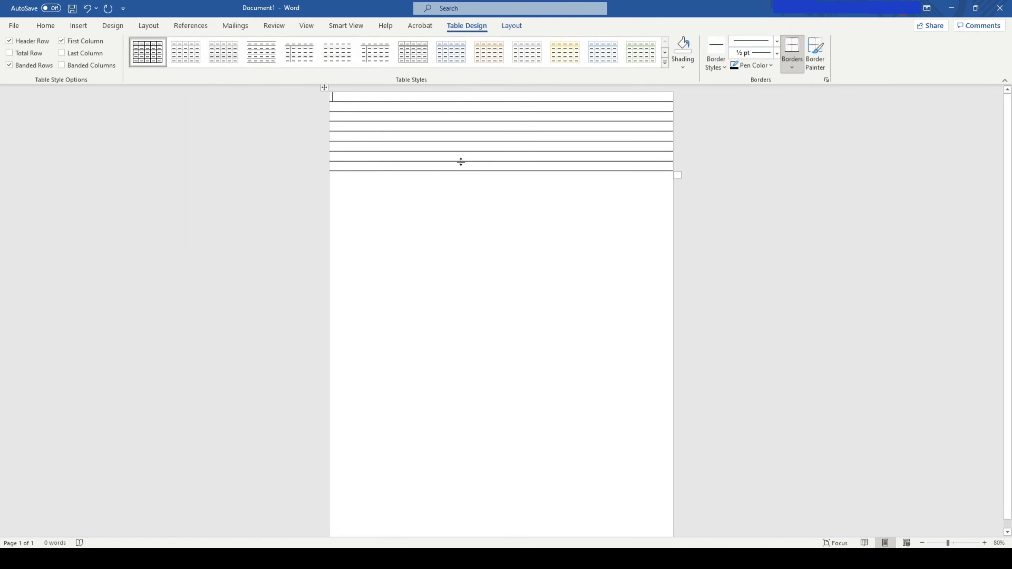
mouse_move(321, 89)
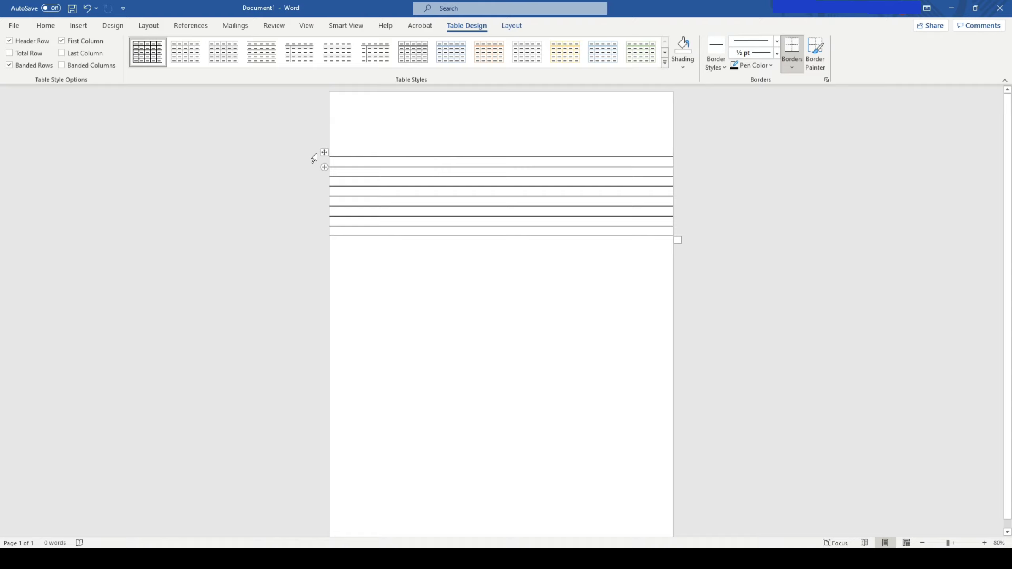
mouse_move(325, 164)
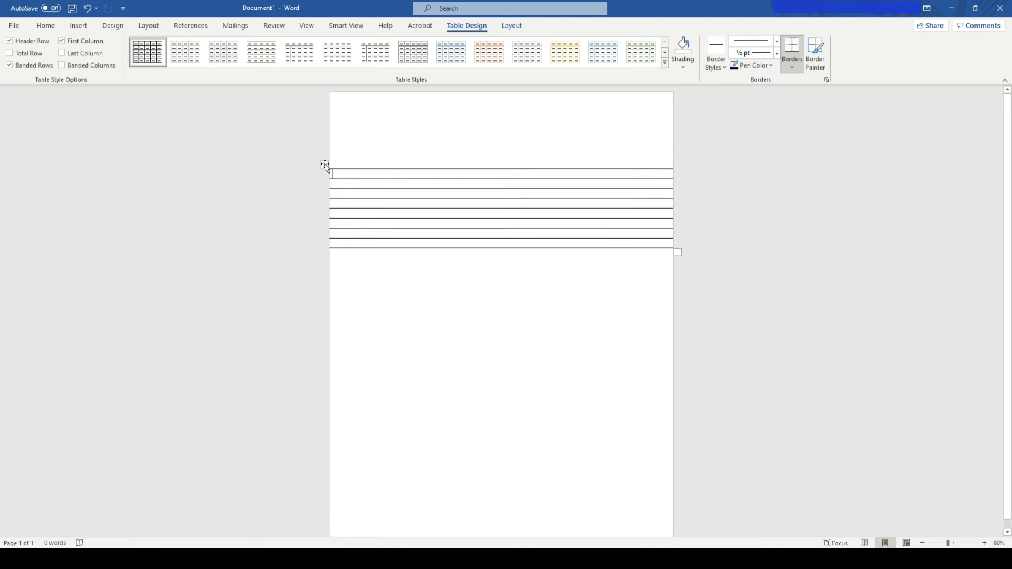
mouse_move(324, 161)
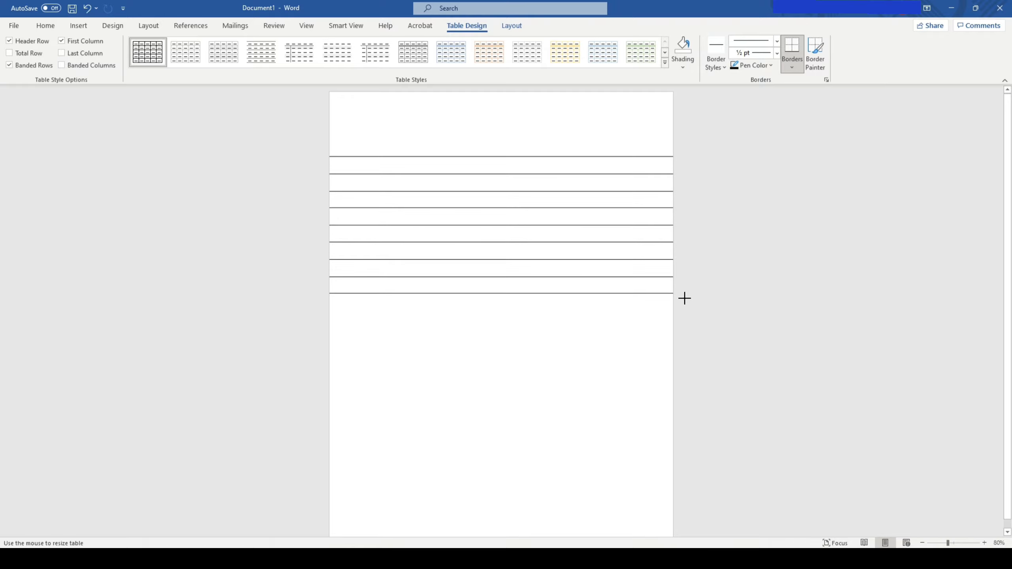
mouse_move(466, 282)
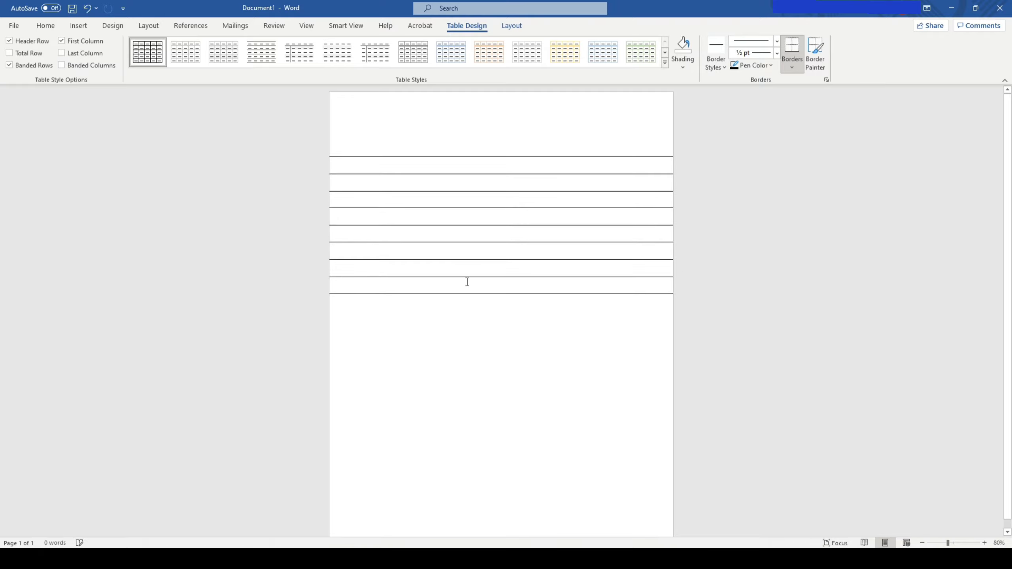
mouse_move(506, 203)
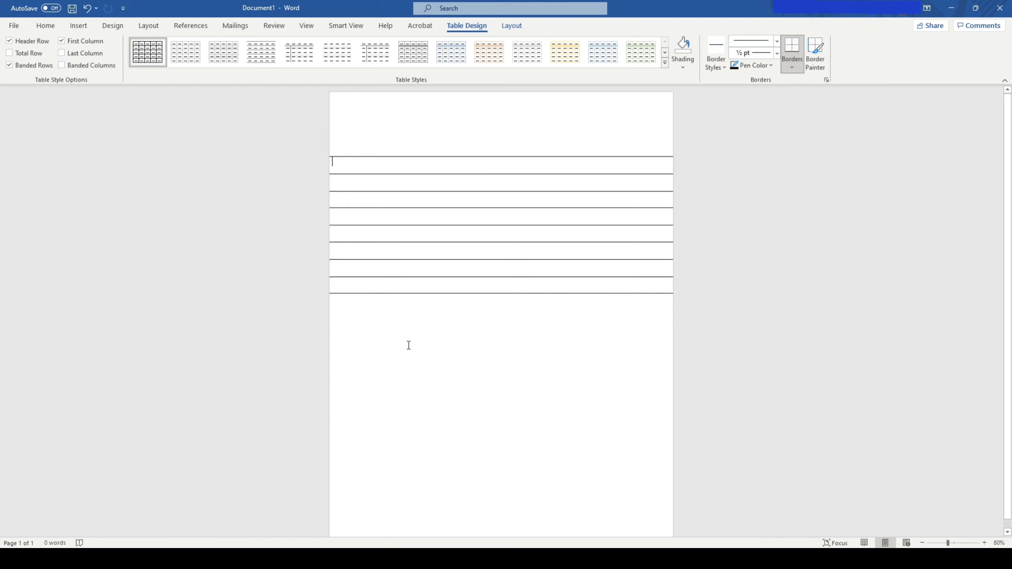
mouse_move(443, 277)
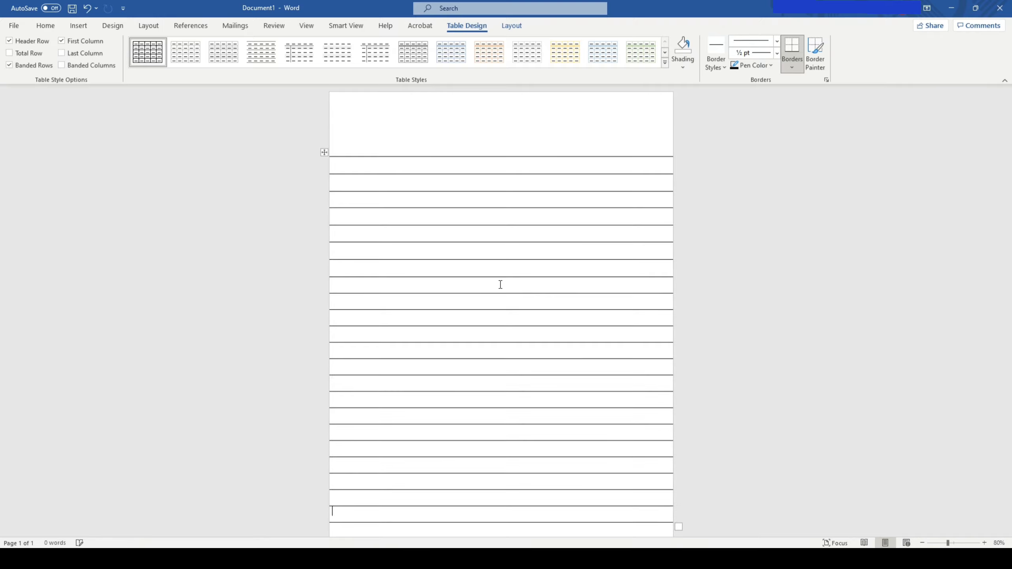
Step: Scroll down to view the ruled table reaching the page bottom
scroll(down, 3)
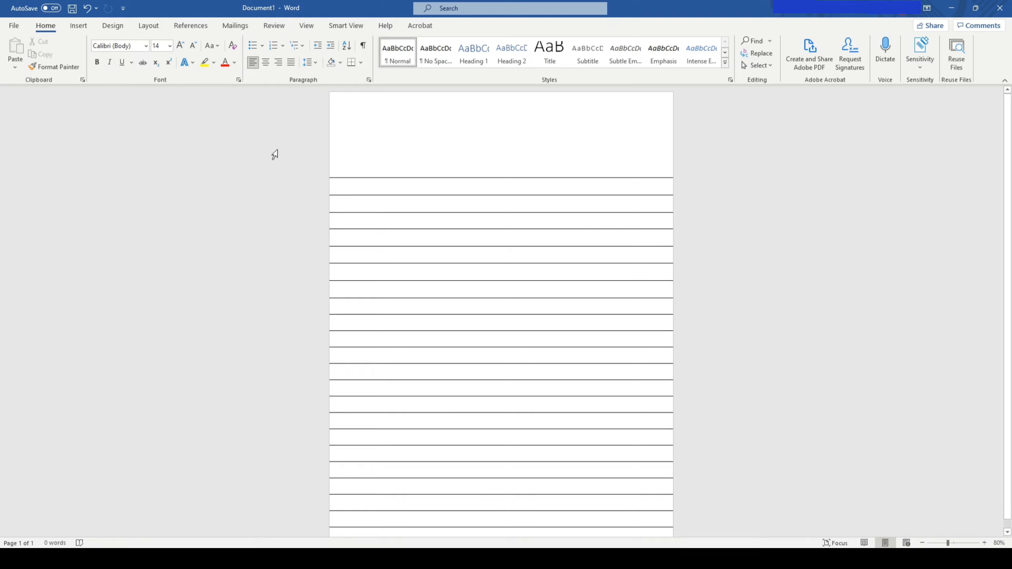
Step: Draw a straight line shape spanning the full page width above the table
click(78, 25)
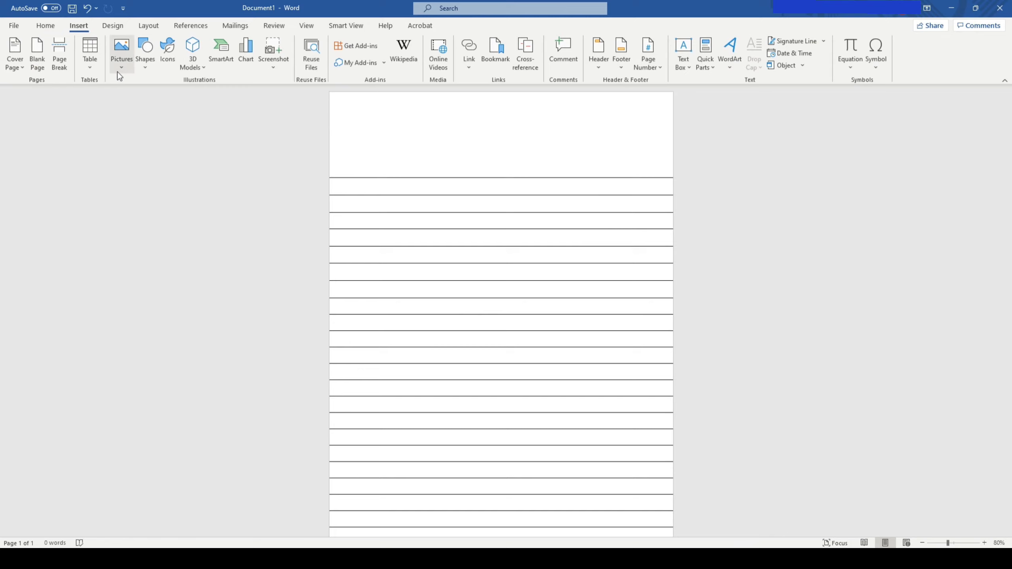
click(144, 50)
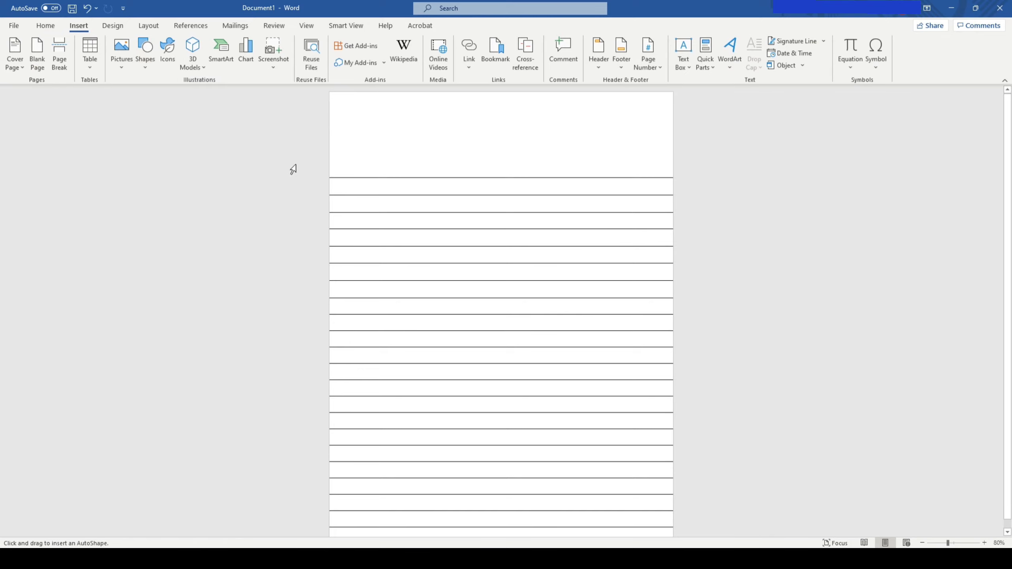
mouse_move(335, 156)
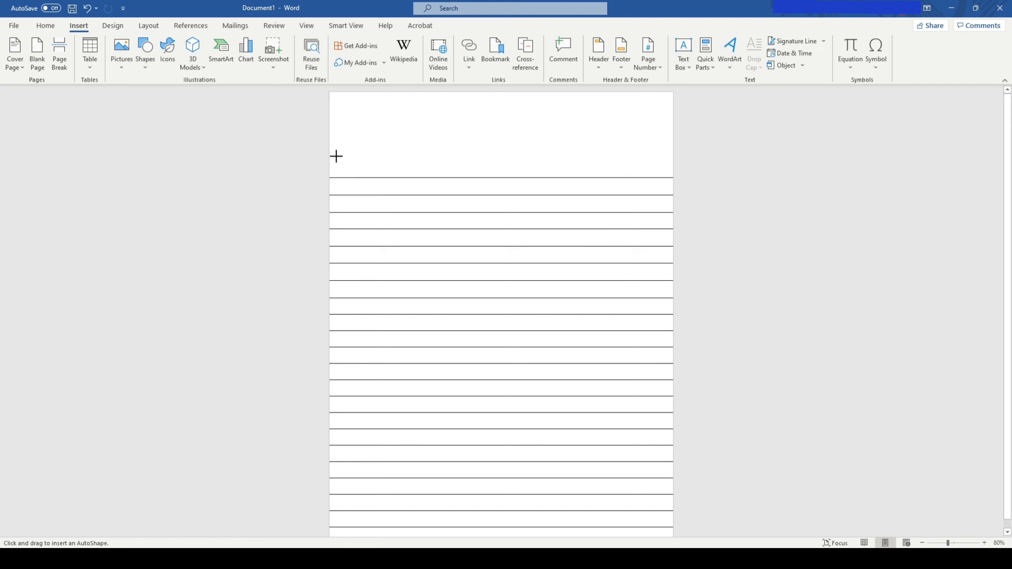
mouse_move(328, 156)
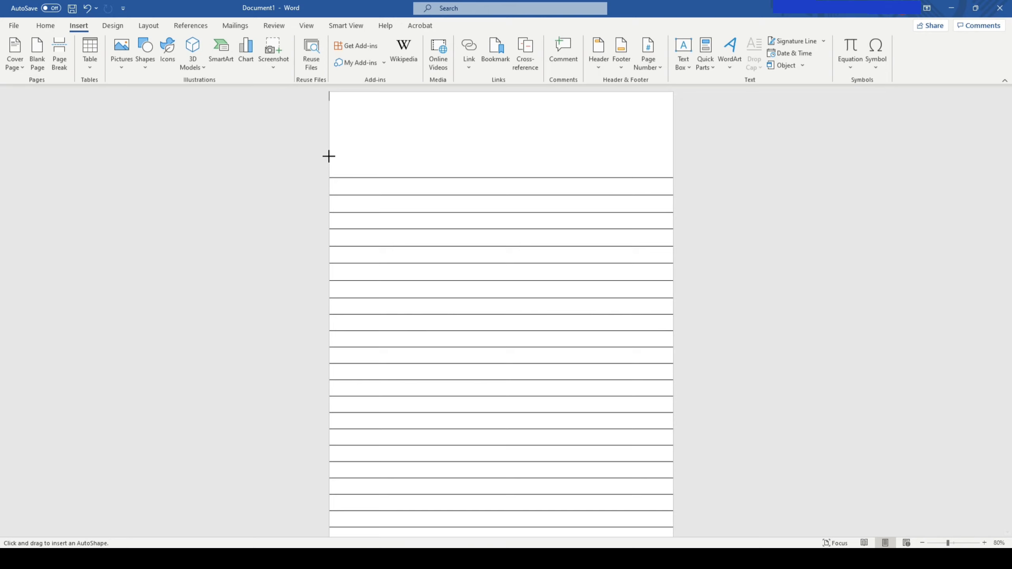
drag(329, 155, 431, 154)
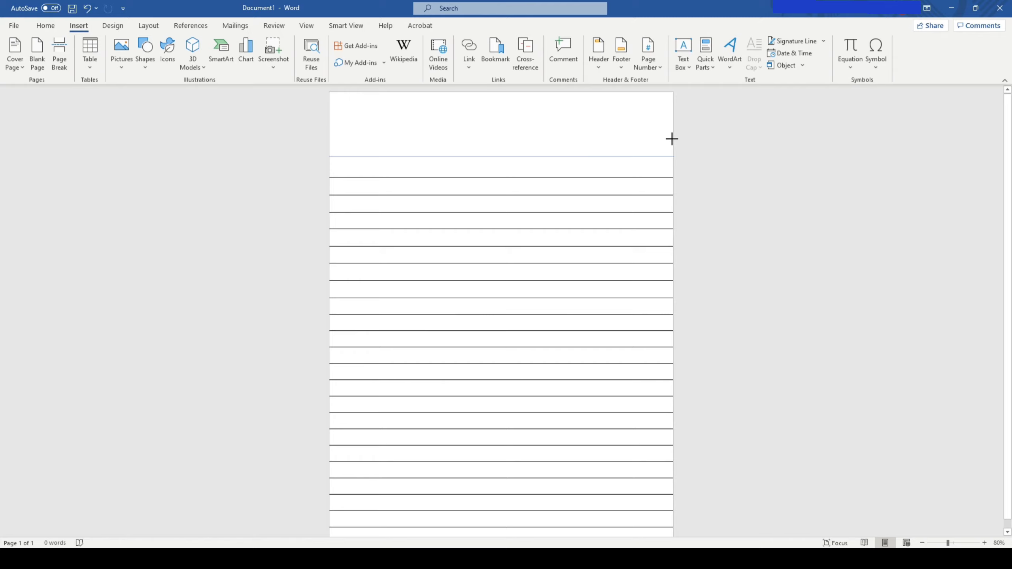
drag(330, 155, 671, 156)
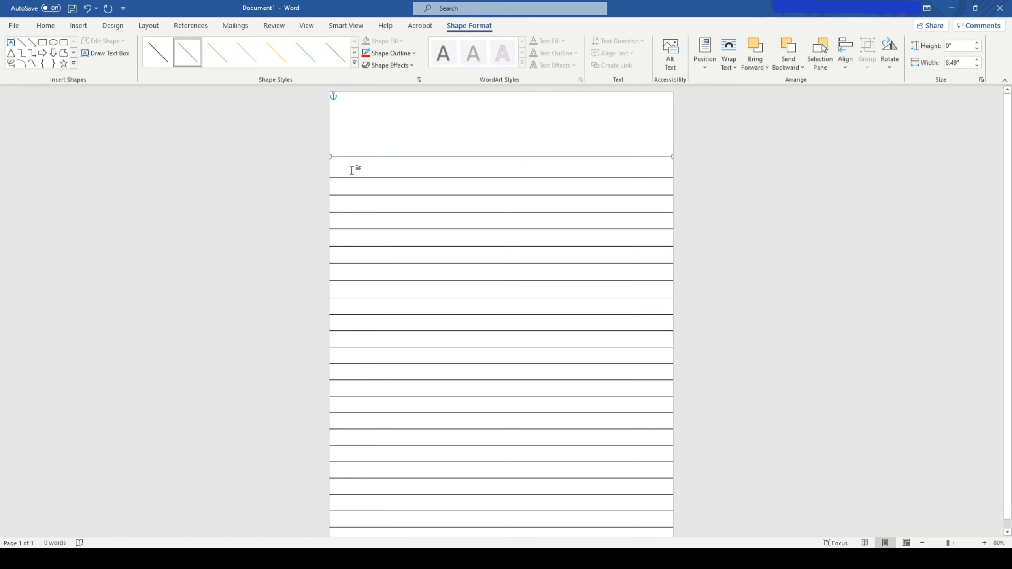
mouse_move(408, 151)
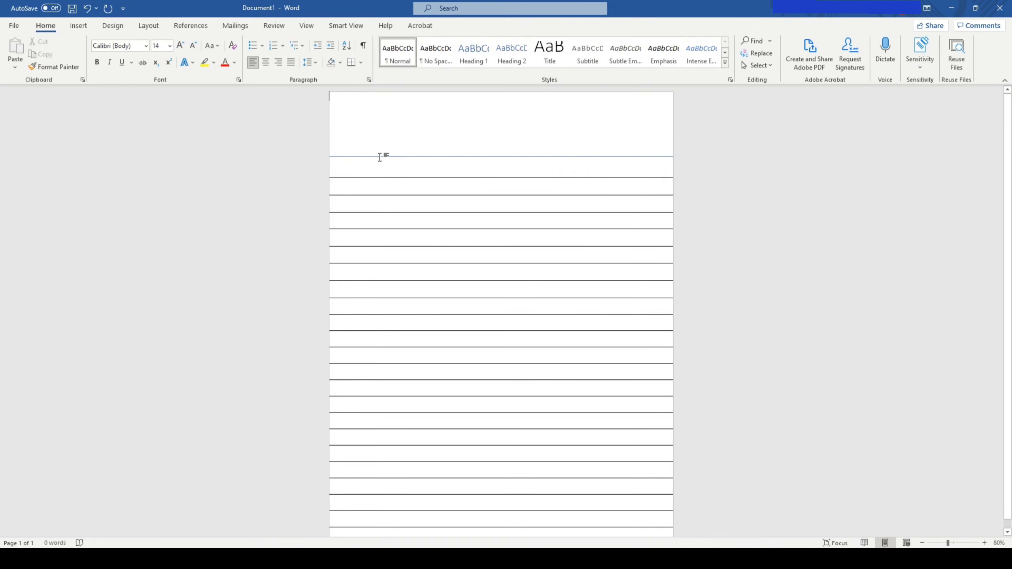
Step: Change the full-width header line's colour from blue to red
right_click(381, 156)
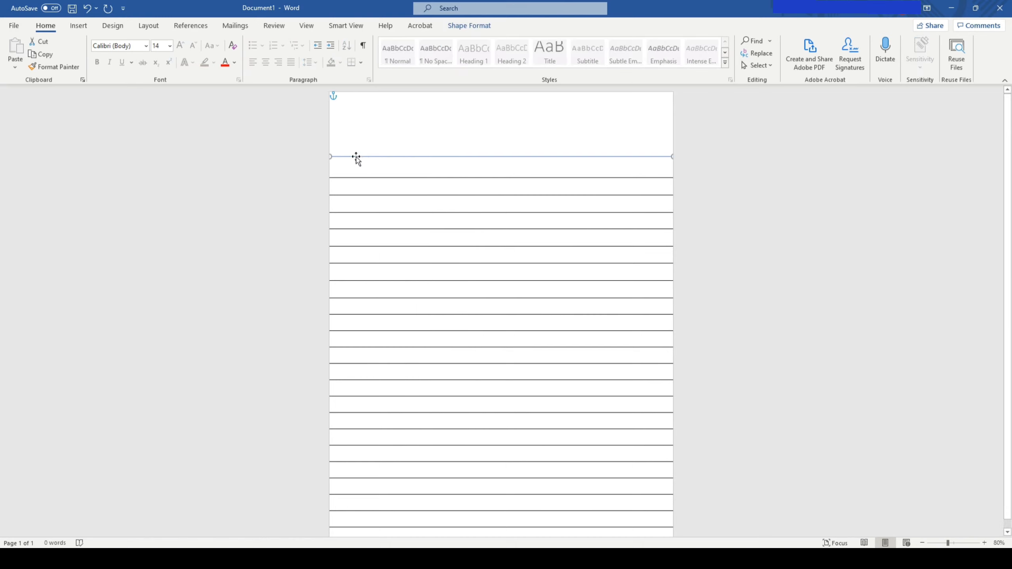
right_click(355, 157)
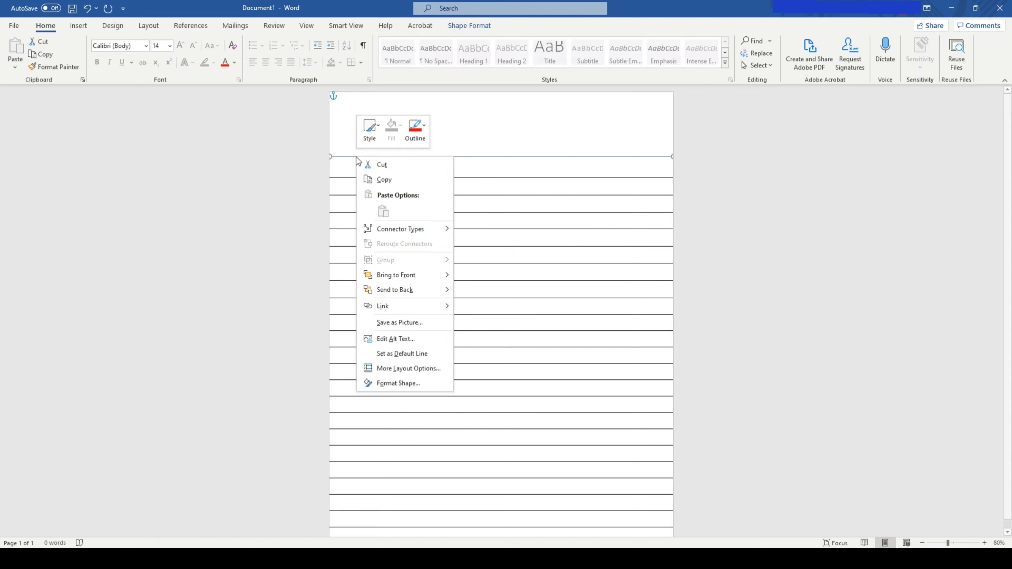
click(369, 129)
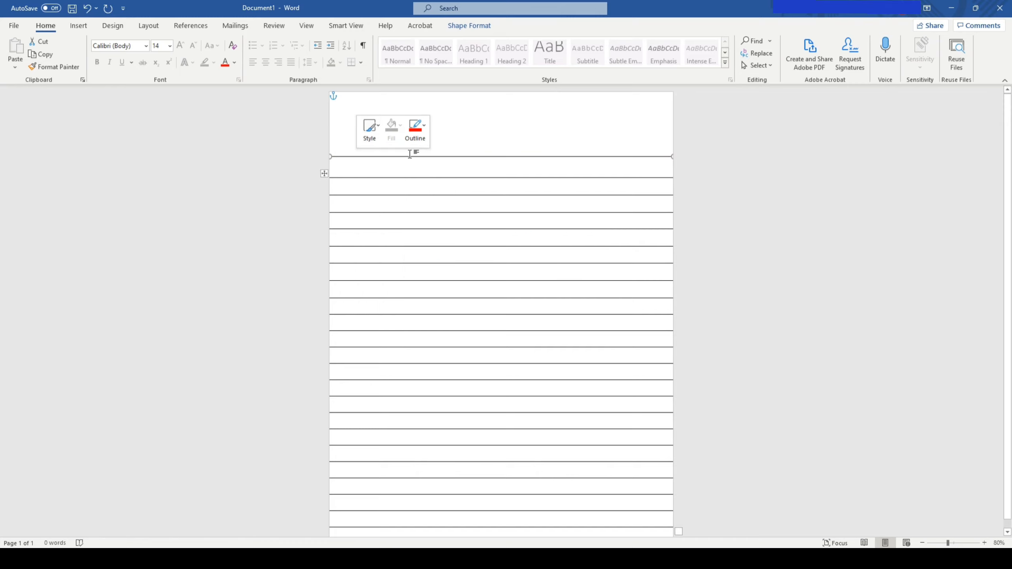
click(424, 125)
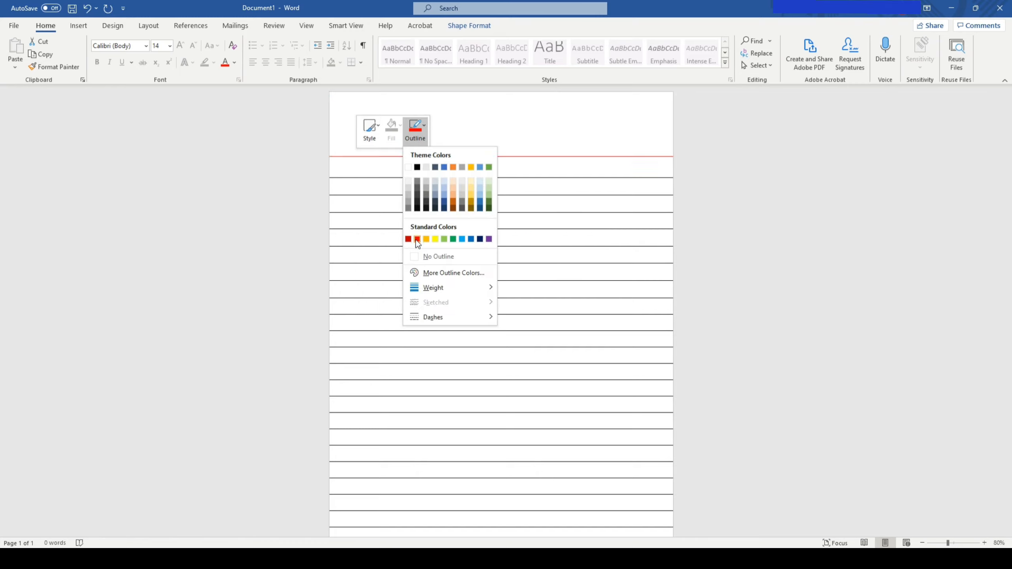
click(416, 239)
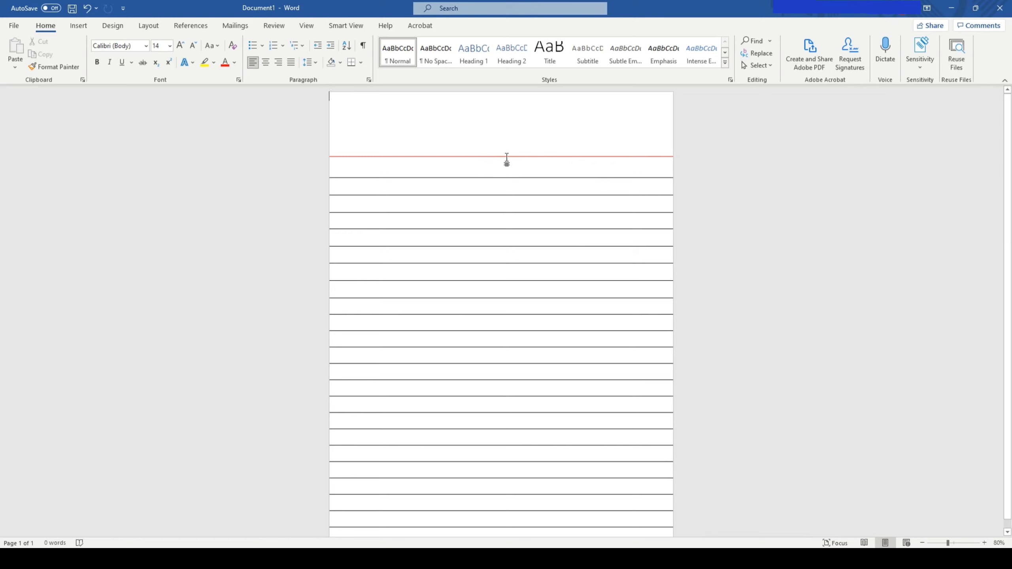
mouse_move(502, 158)
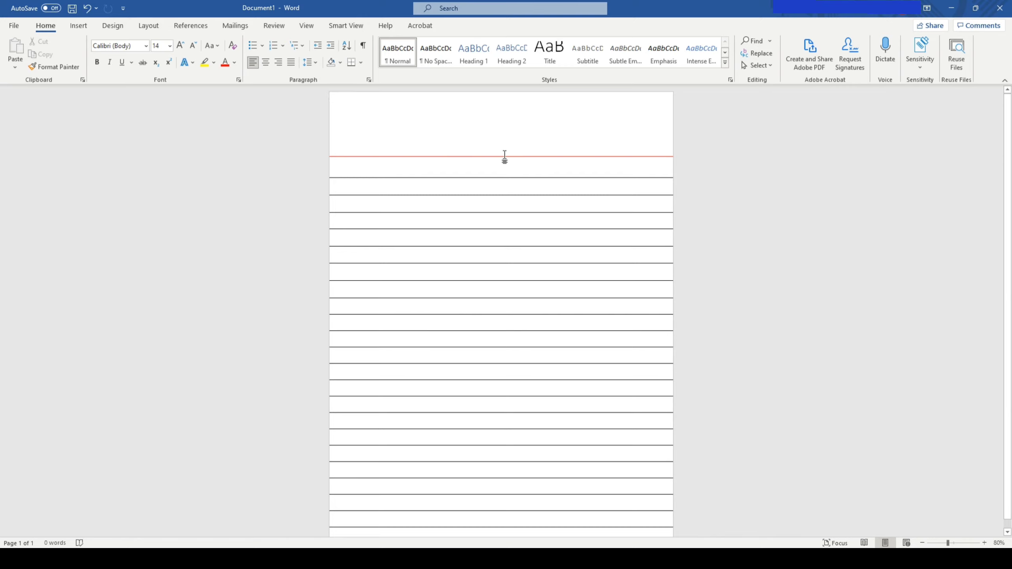
mouse_move(509, 160)
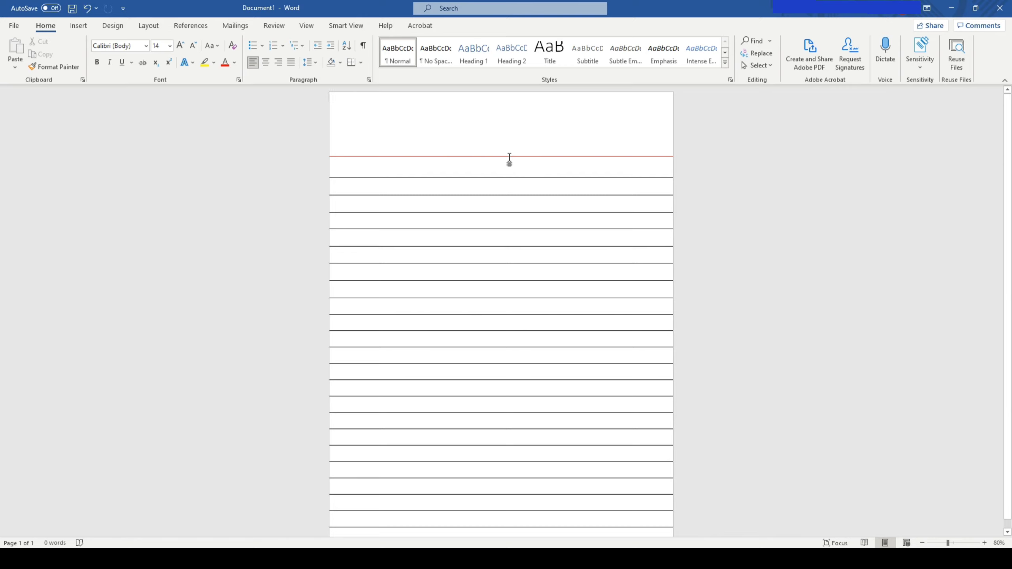
mouse_move(496, 159)
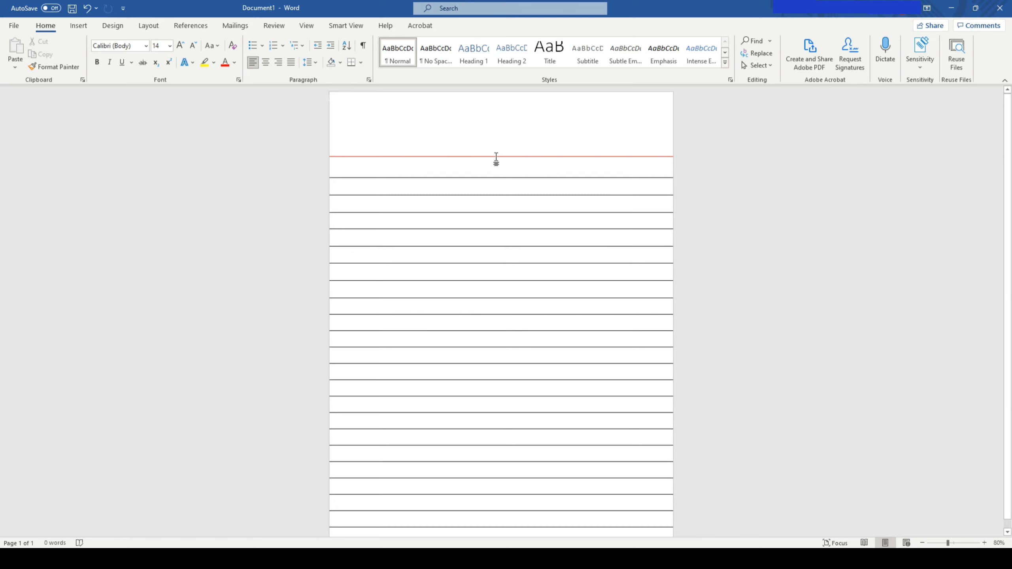
mouse_move(510, 160)
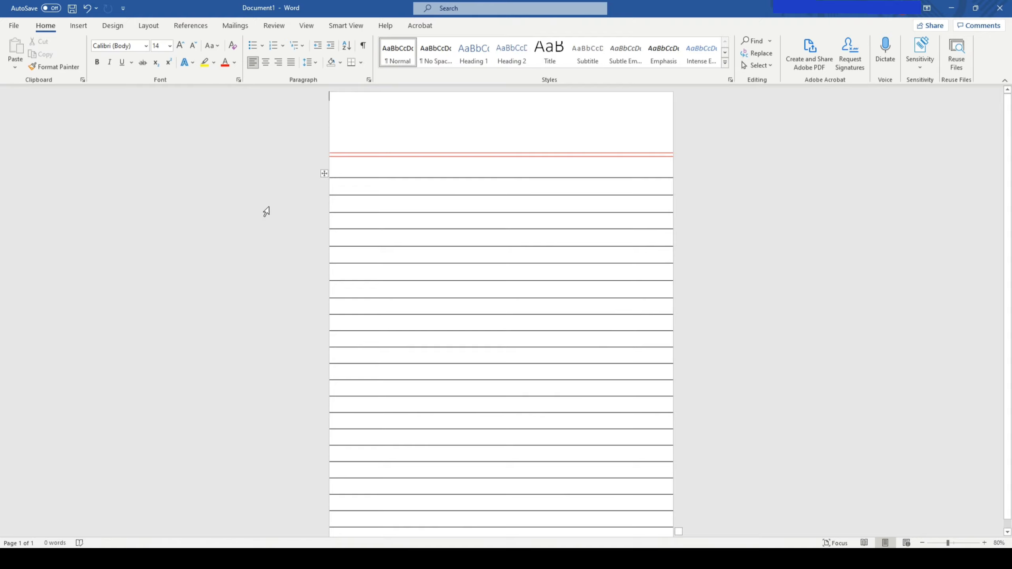
mouse_move(158, 95)
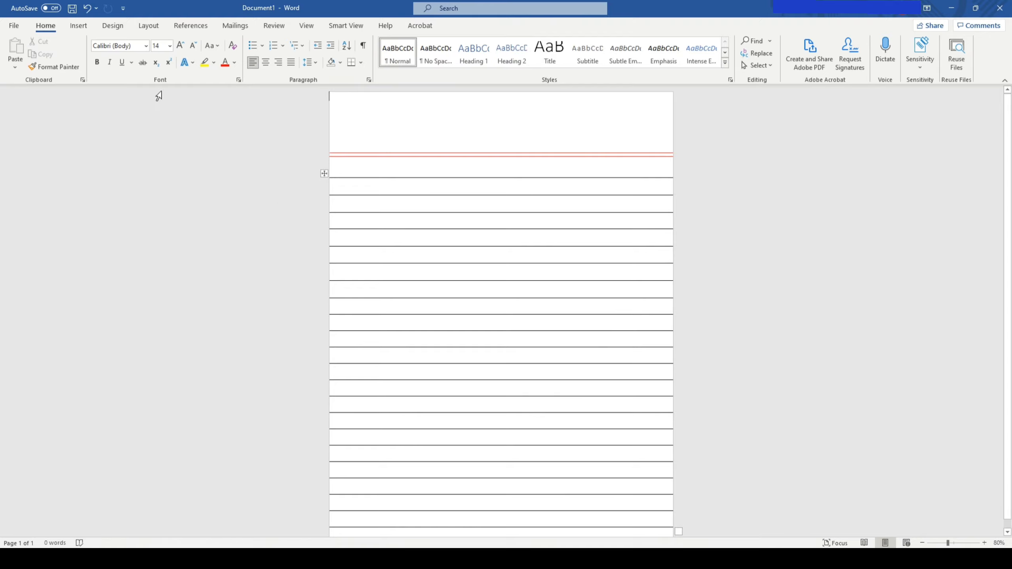
Step: Pick the straight Line shape for drawing the left margin line
click(78, 25)
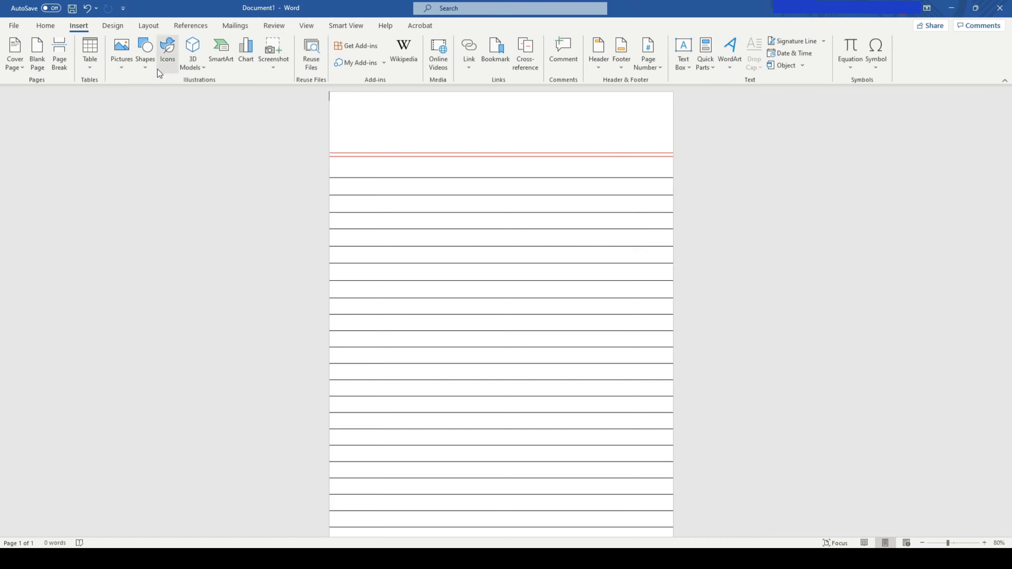
click(144, 51)
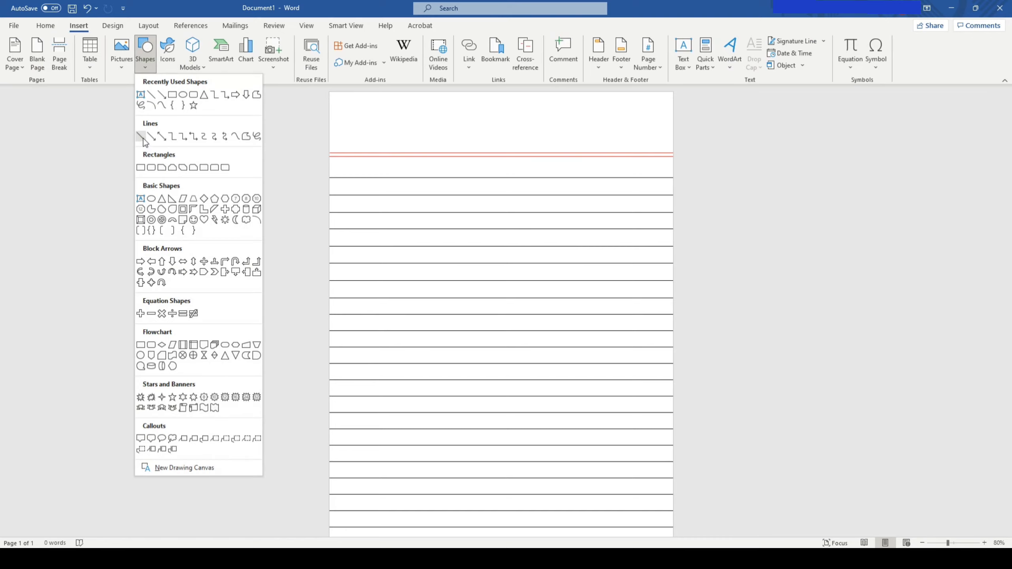
click(140, 136)
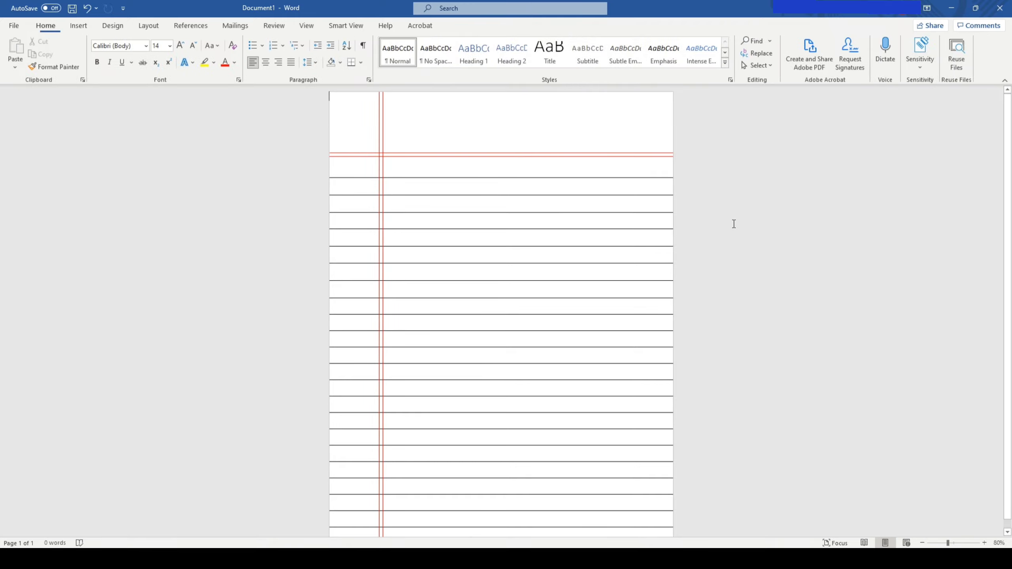
mouse_move(687, 182)
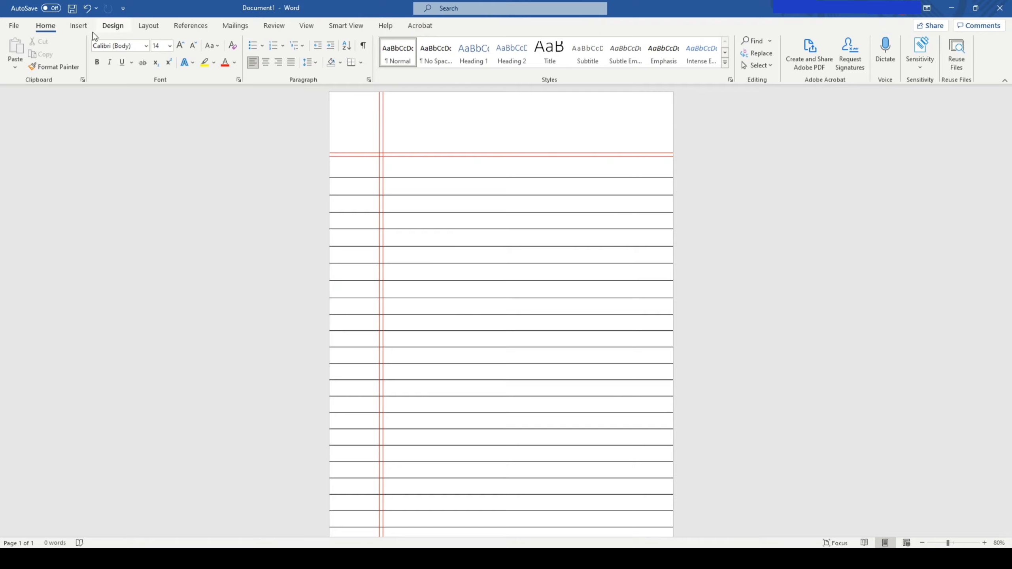
Step: Draw a rounded rectangle in the page's top-right corner and shrink it slightly
click(145, 52)
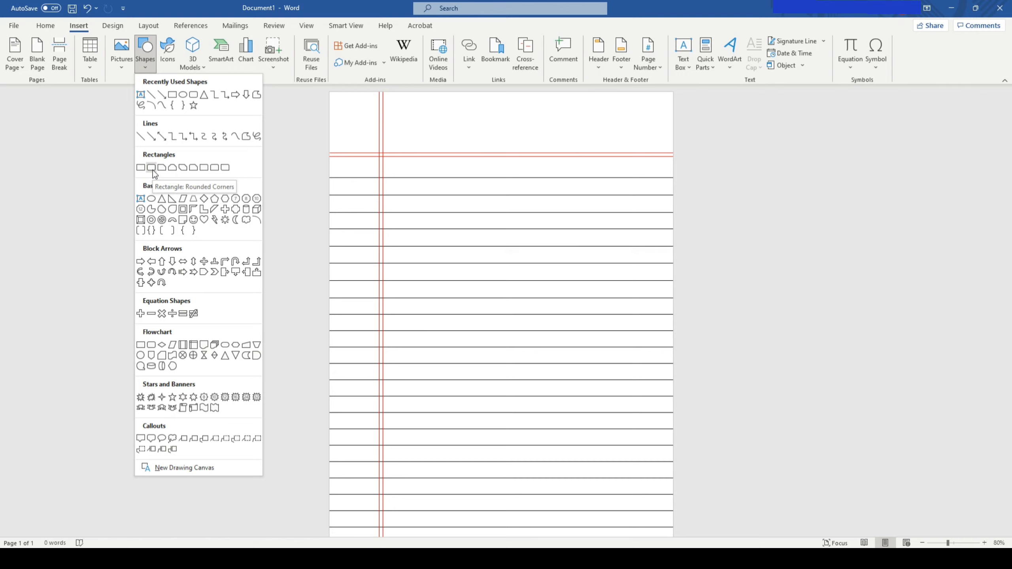
click(150, 167)
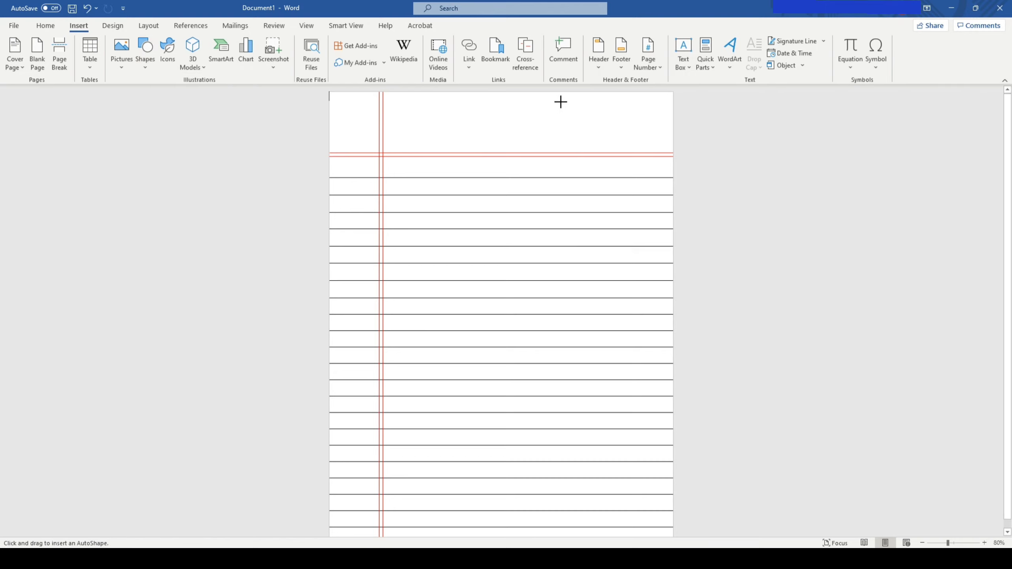
drag(560, 101, 661, 147)
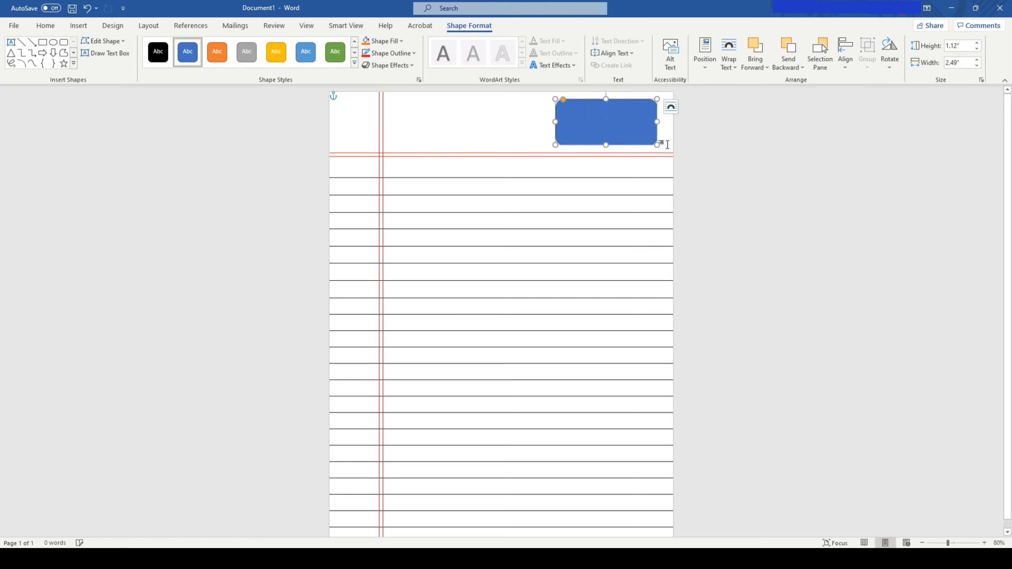
drag(656, 145, 651, 138)
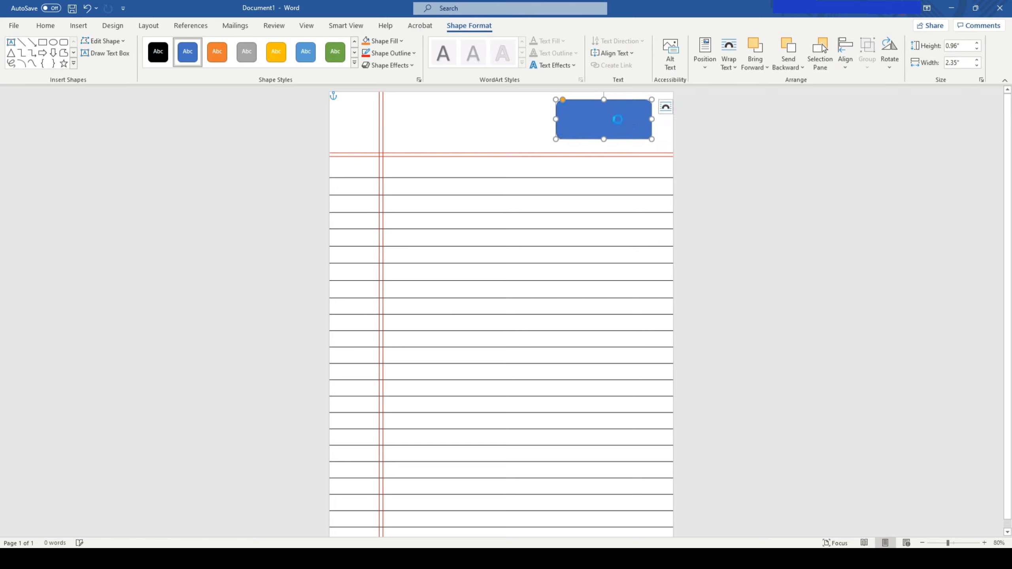
Step: Give the rounded box a plain white style and a red outline
right_click(616, 119)
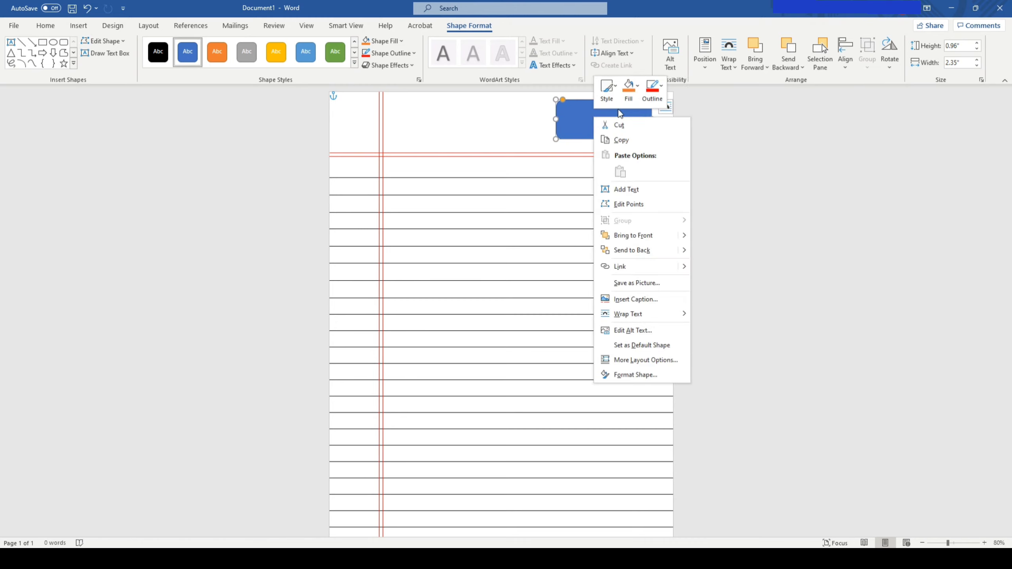
click(626, 90)
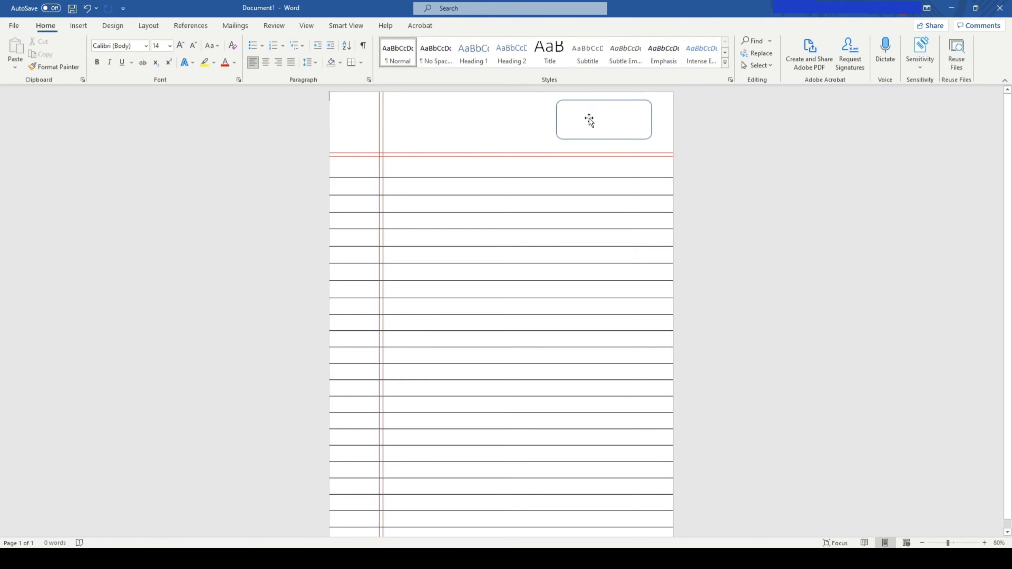
click(604, 120)
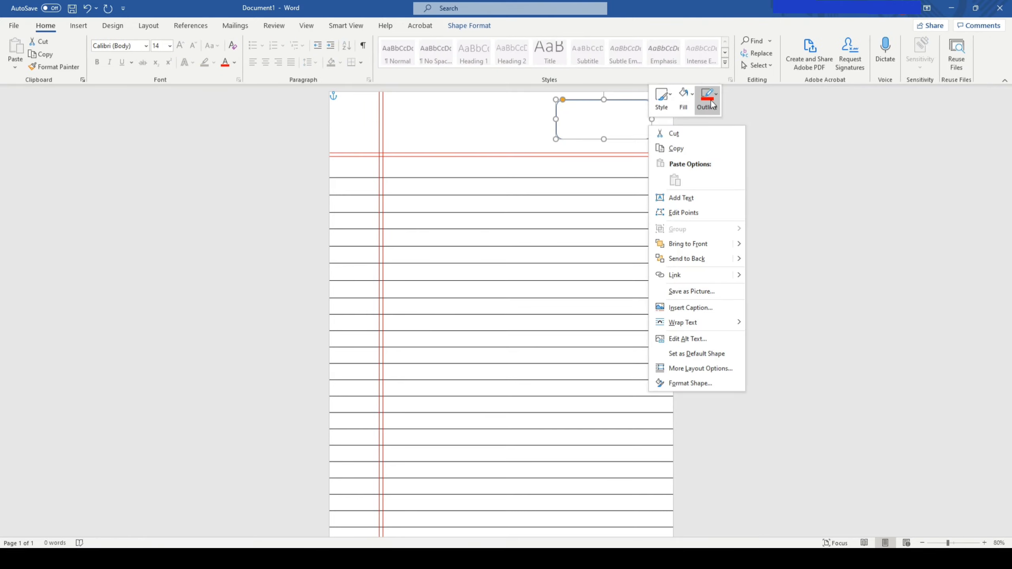
click(707, 97)
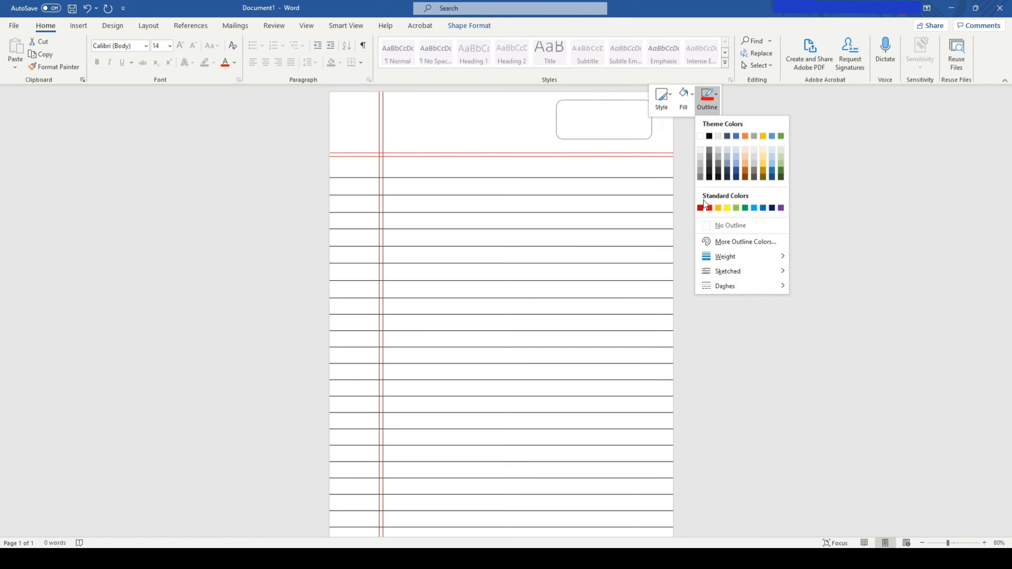
click(700, 207)
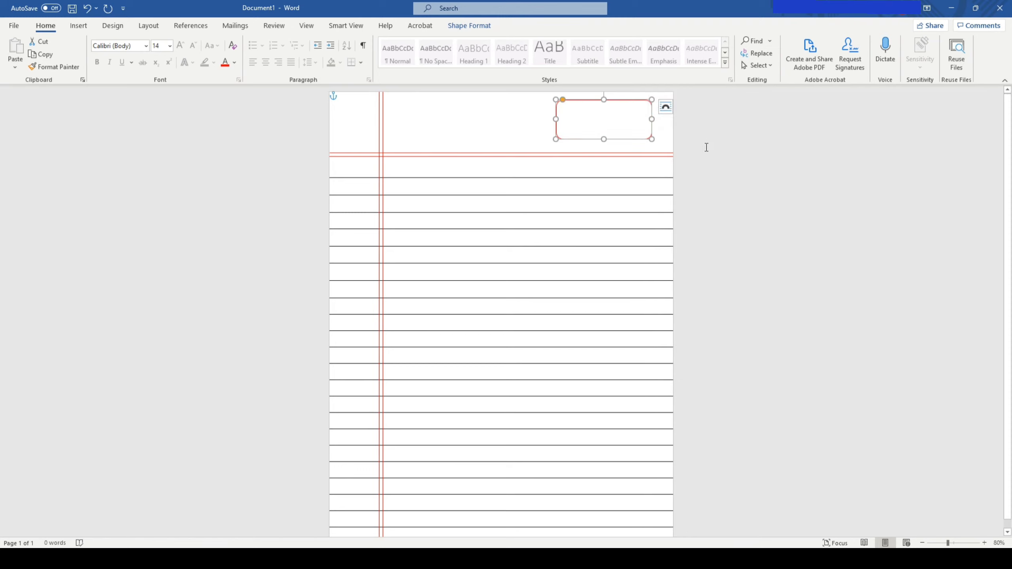
click(79, 26)
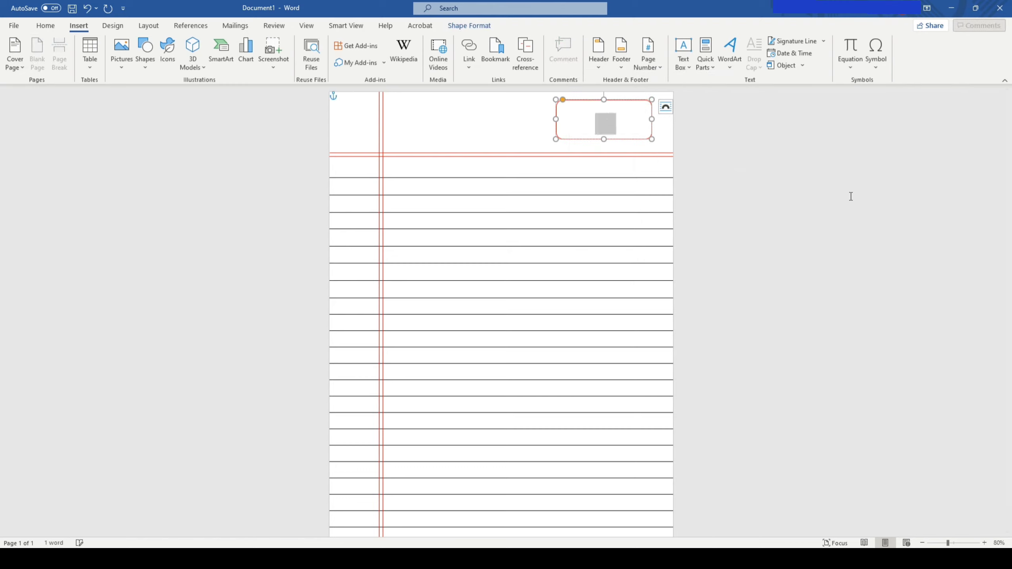
Step: Set the box text colour to red and type the Date and Page labels
click(45, 26)
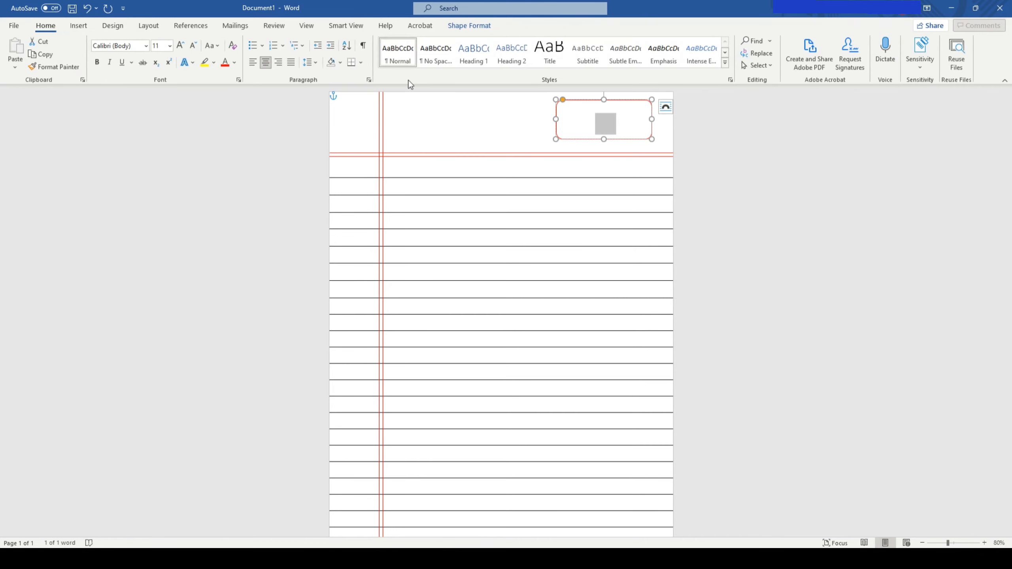
click(234, 62)
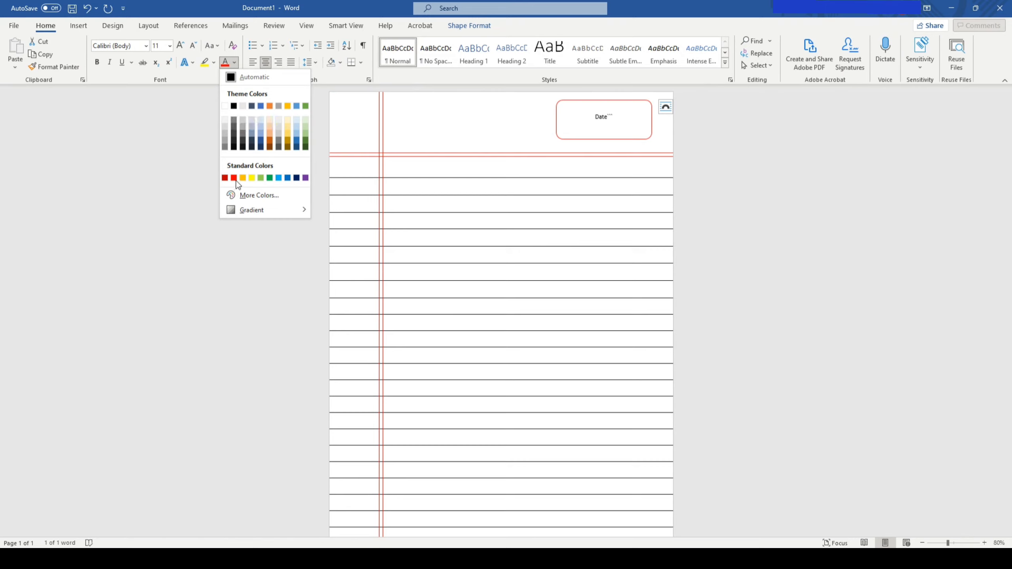
click(224, 177)
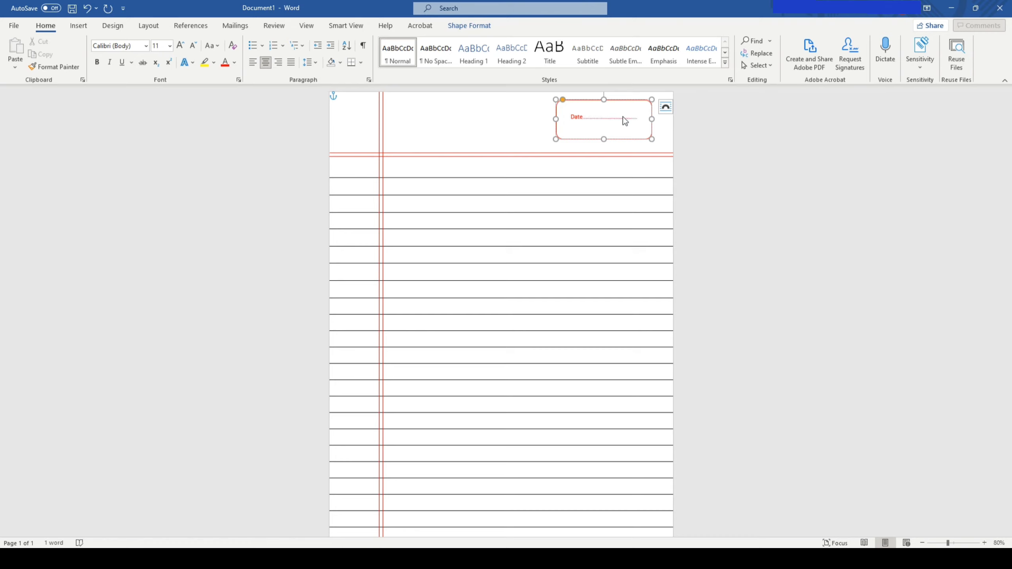
text(Page..............................)
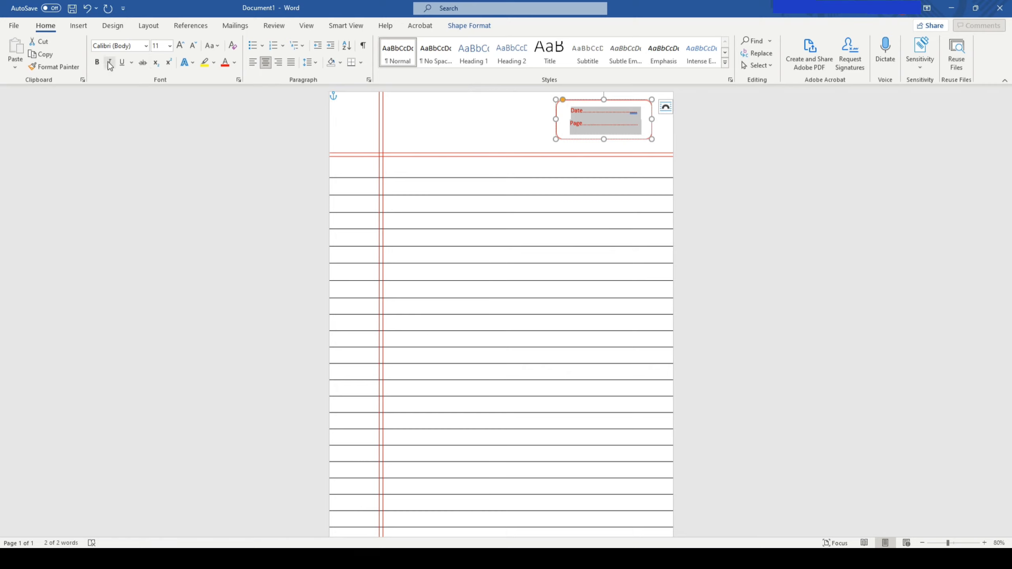
Step: Make the Date and Page labels bold Times New Roman
click(108, 62)
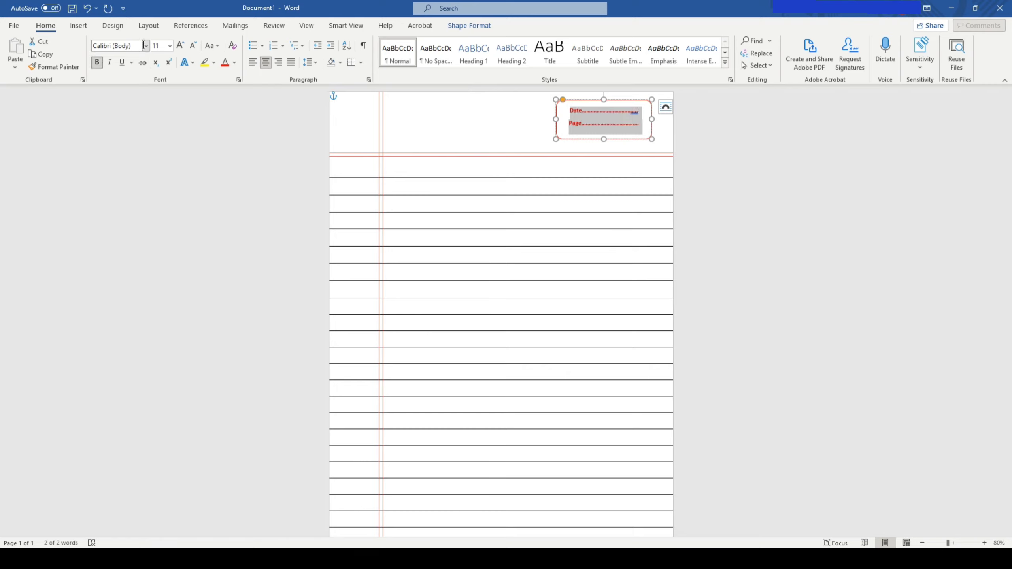
click(119, 45)
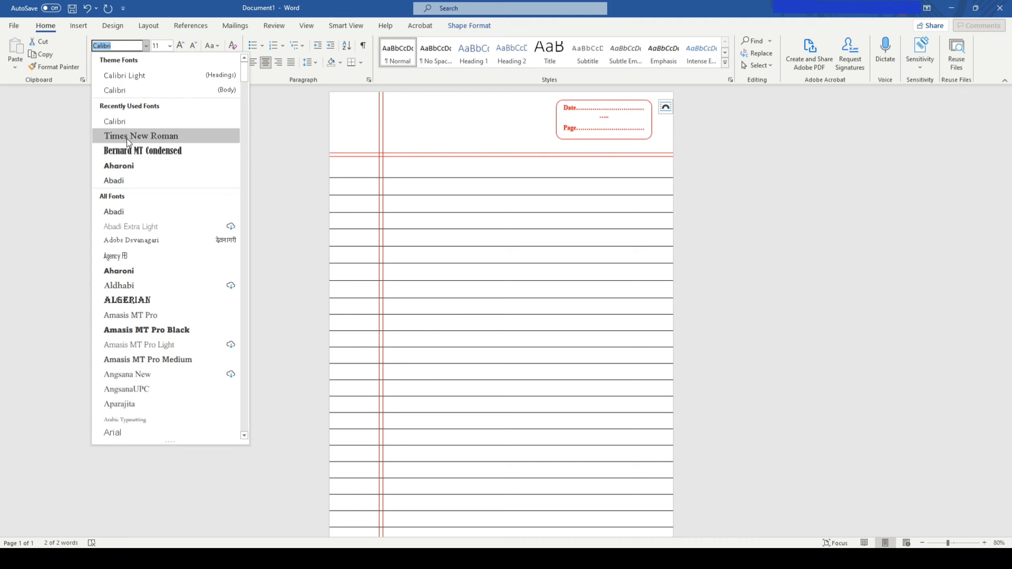
click(141, 135)
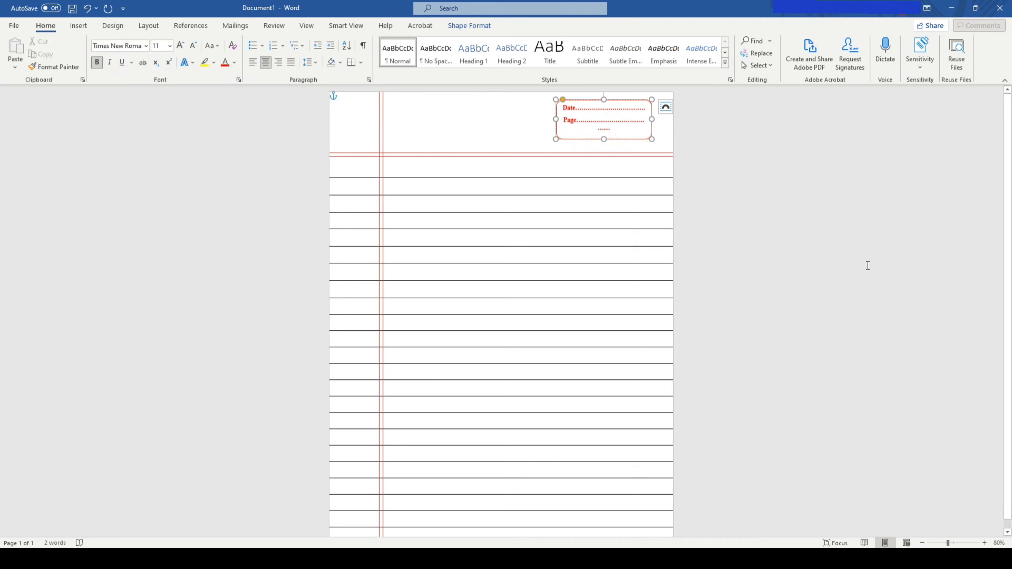
Step: Delete the stray extra dotted line from the rounded box
click(641, 143)
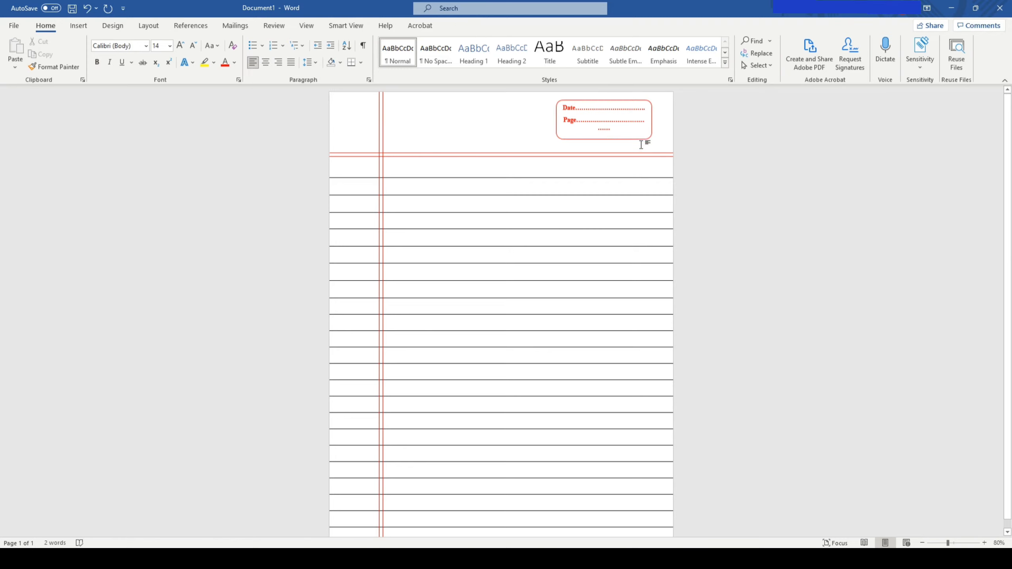
click(603, 119)
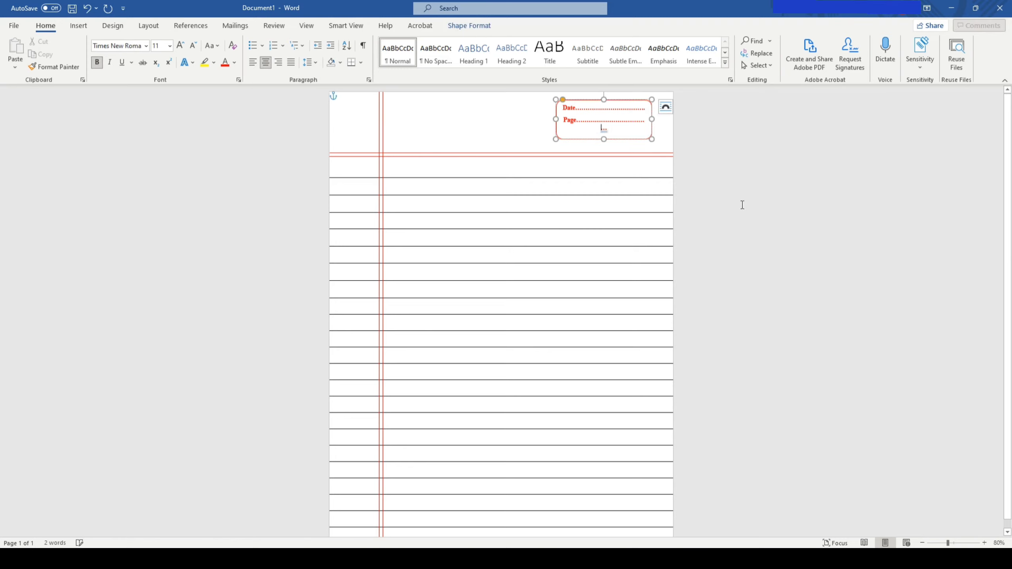
click(735, 135)
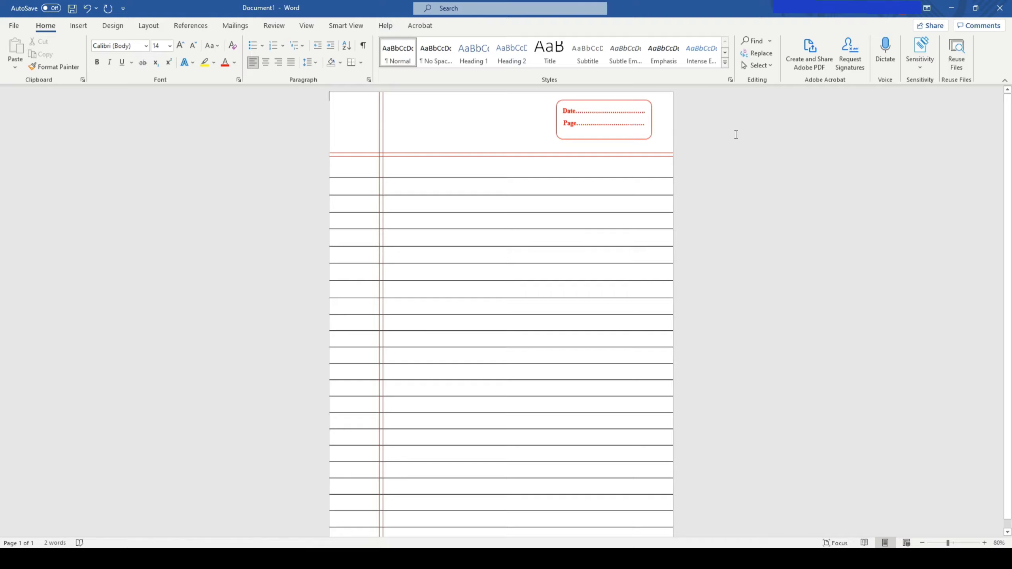